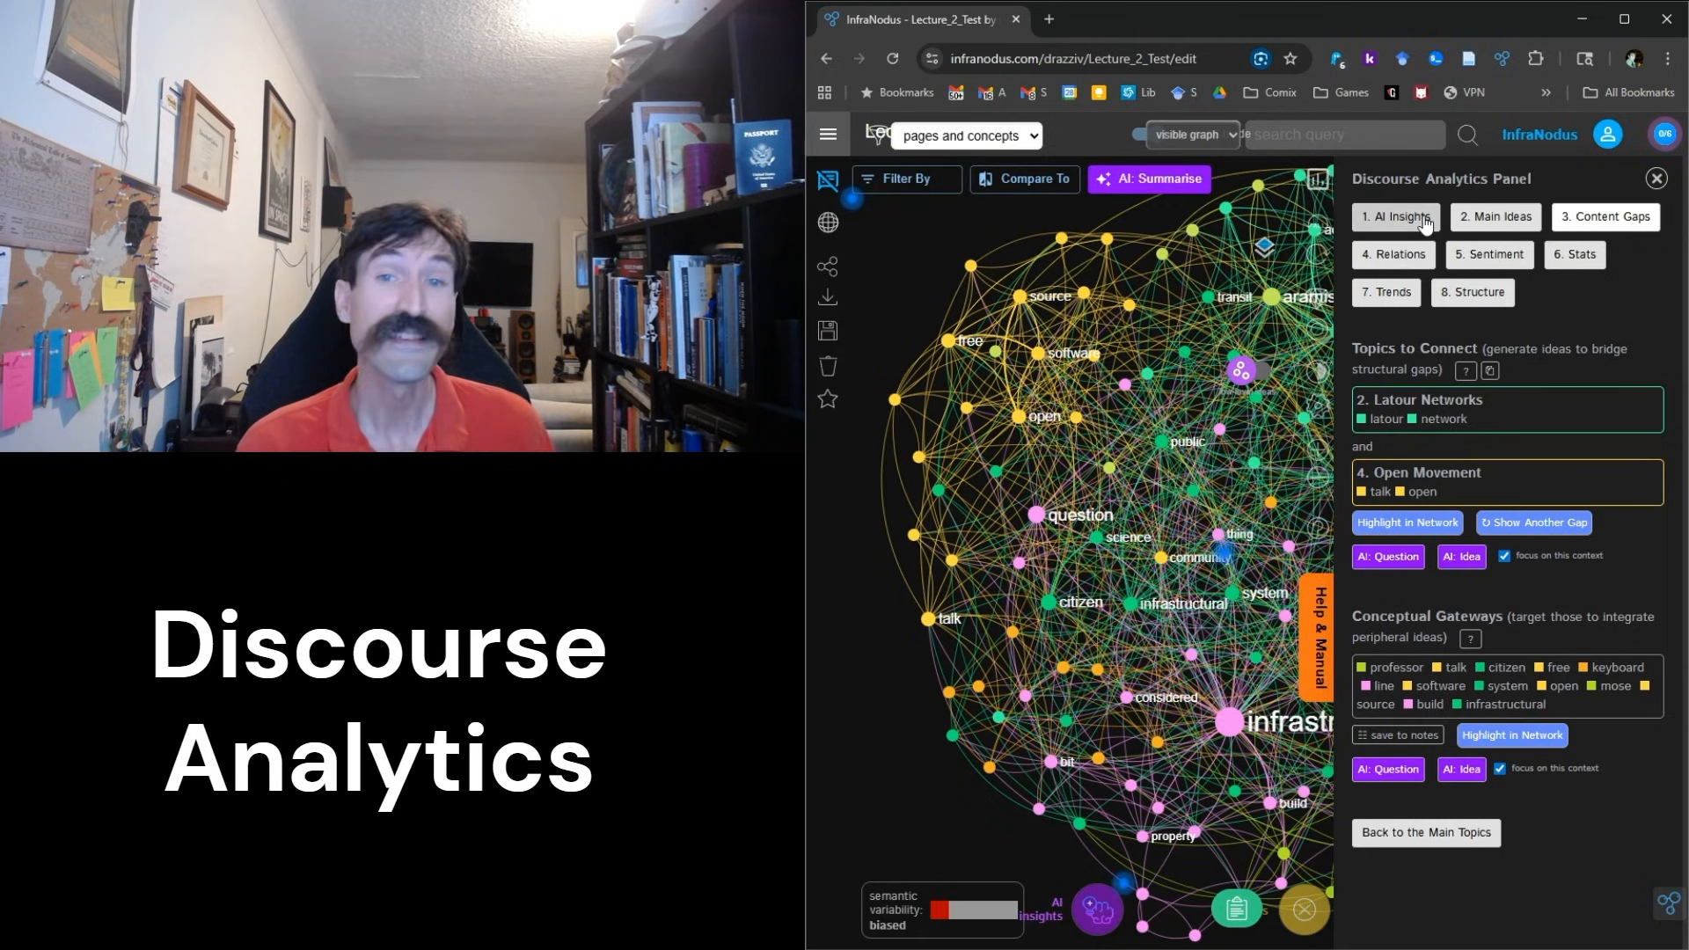
{"action": "mouse_move", "coordinate": [1605, 215]}
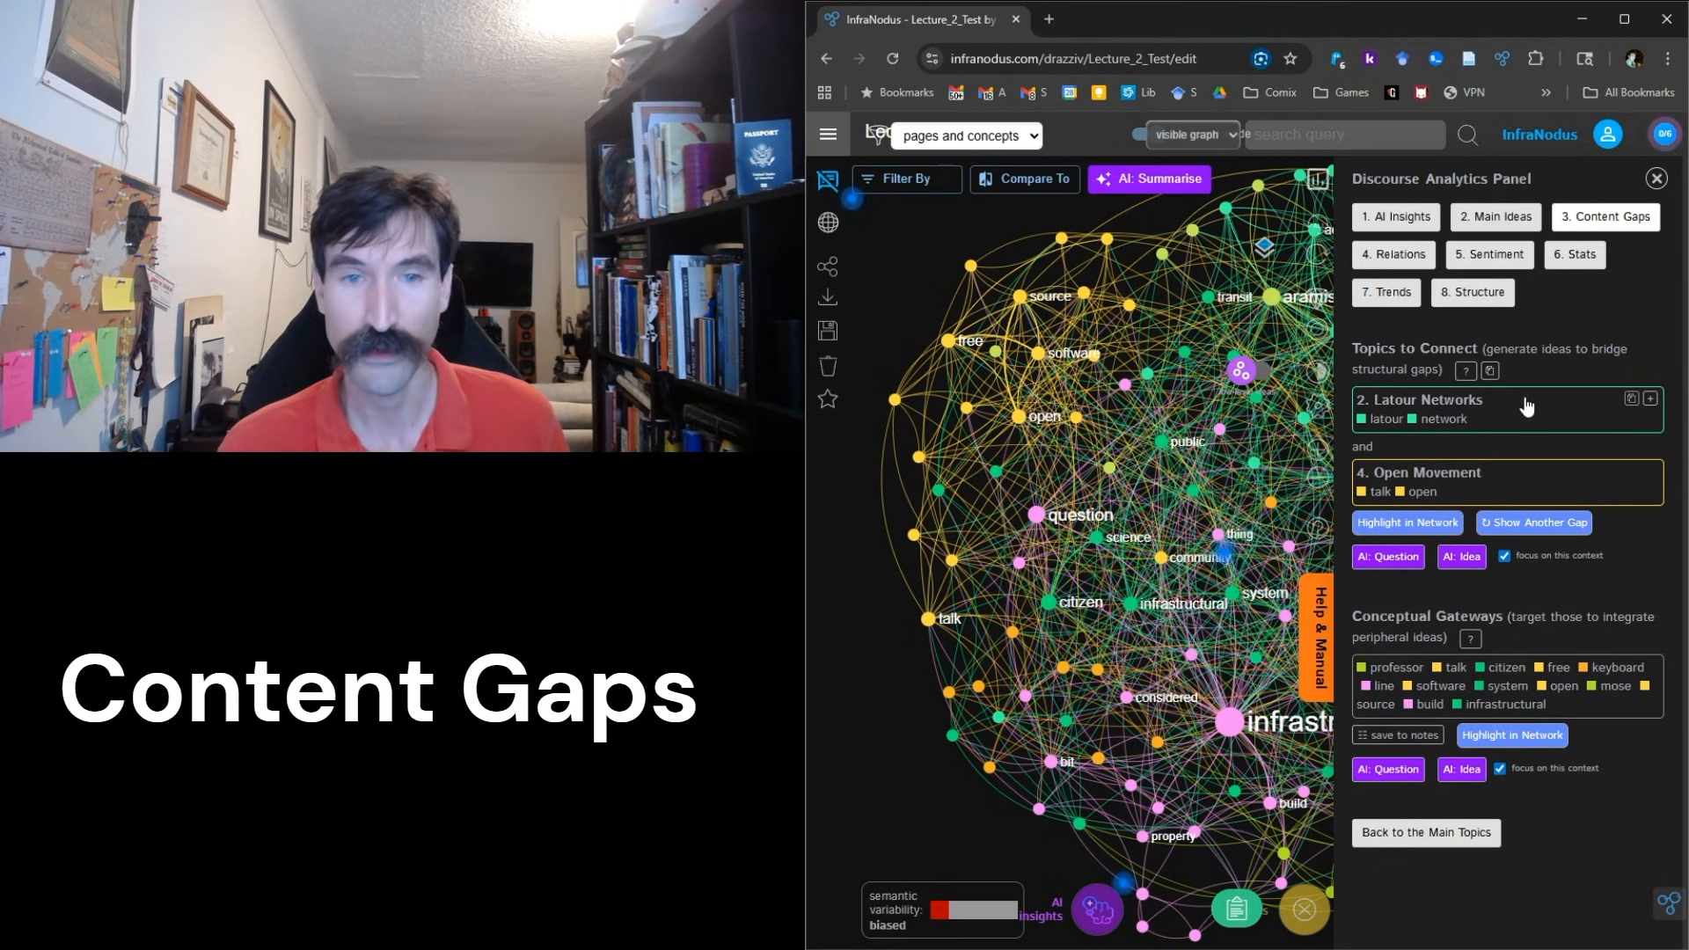
{"action": "mouse_move", "coordinate": [1584, 491]}
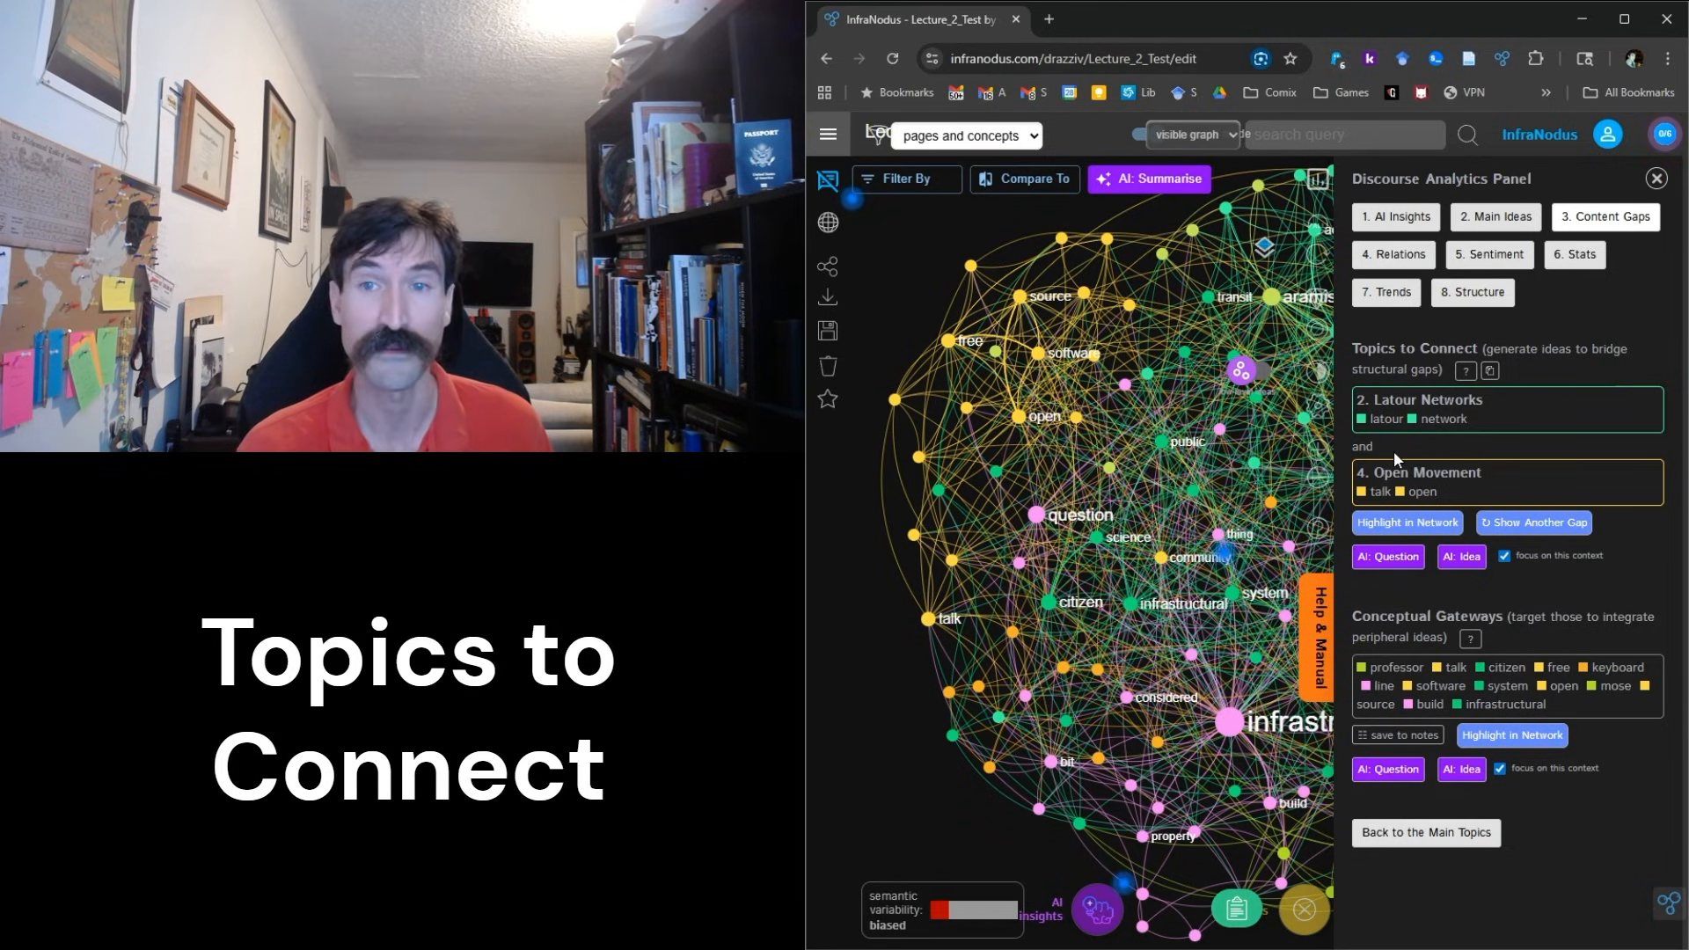
{"action": "mouse_move", "coordinate": [1388, 557]}
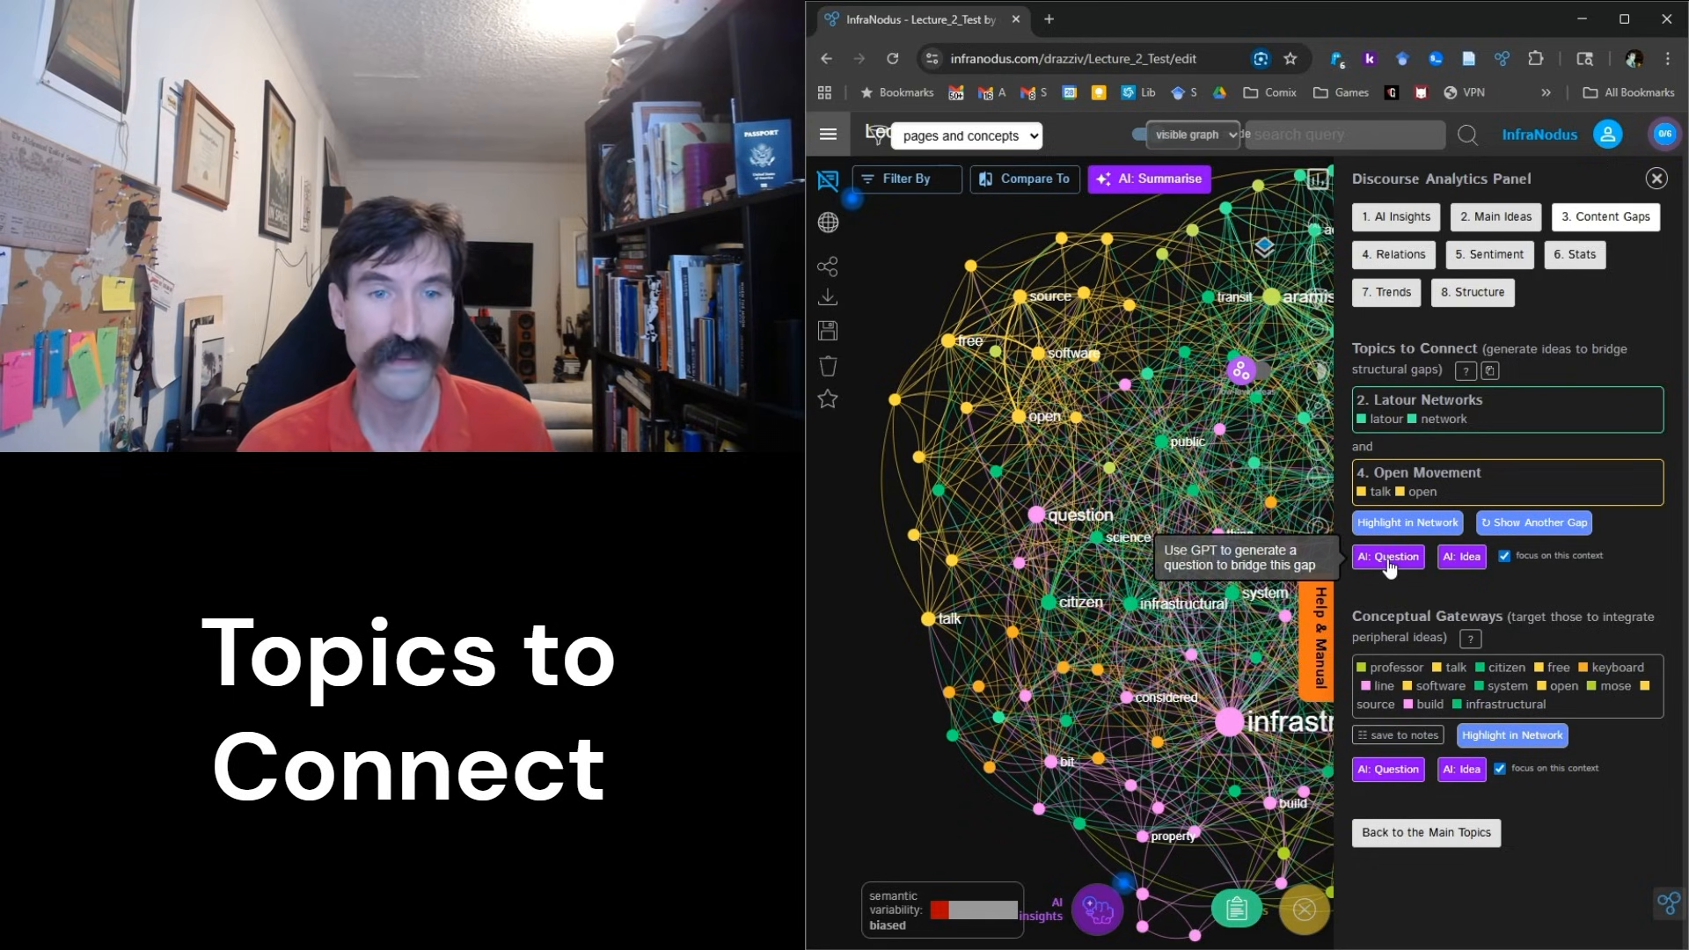
Step: Generate AI questions bridging Latour Networks with Open Movement, then from the conceptual gateway keywords
{"action": "left_click", "coordinate": [1388, 556]}
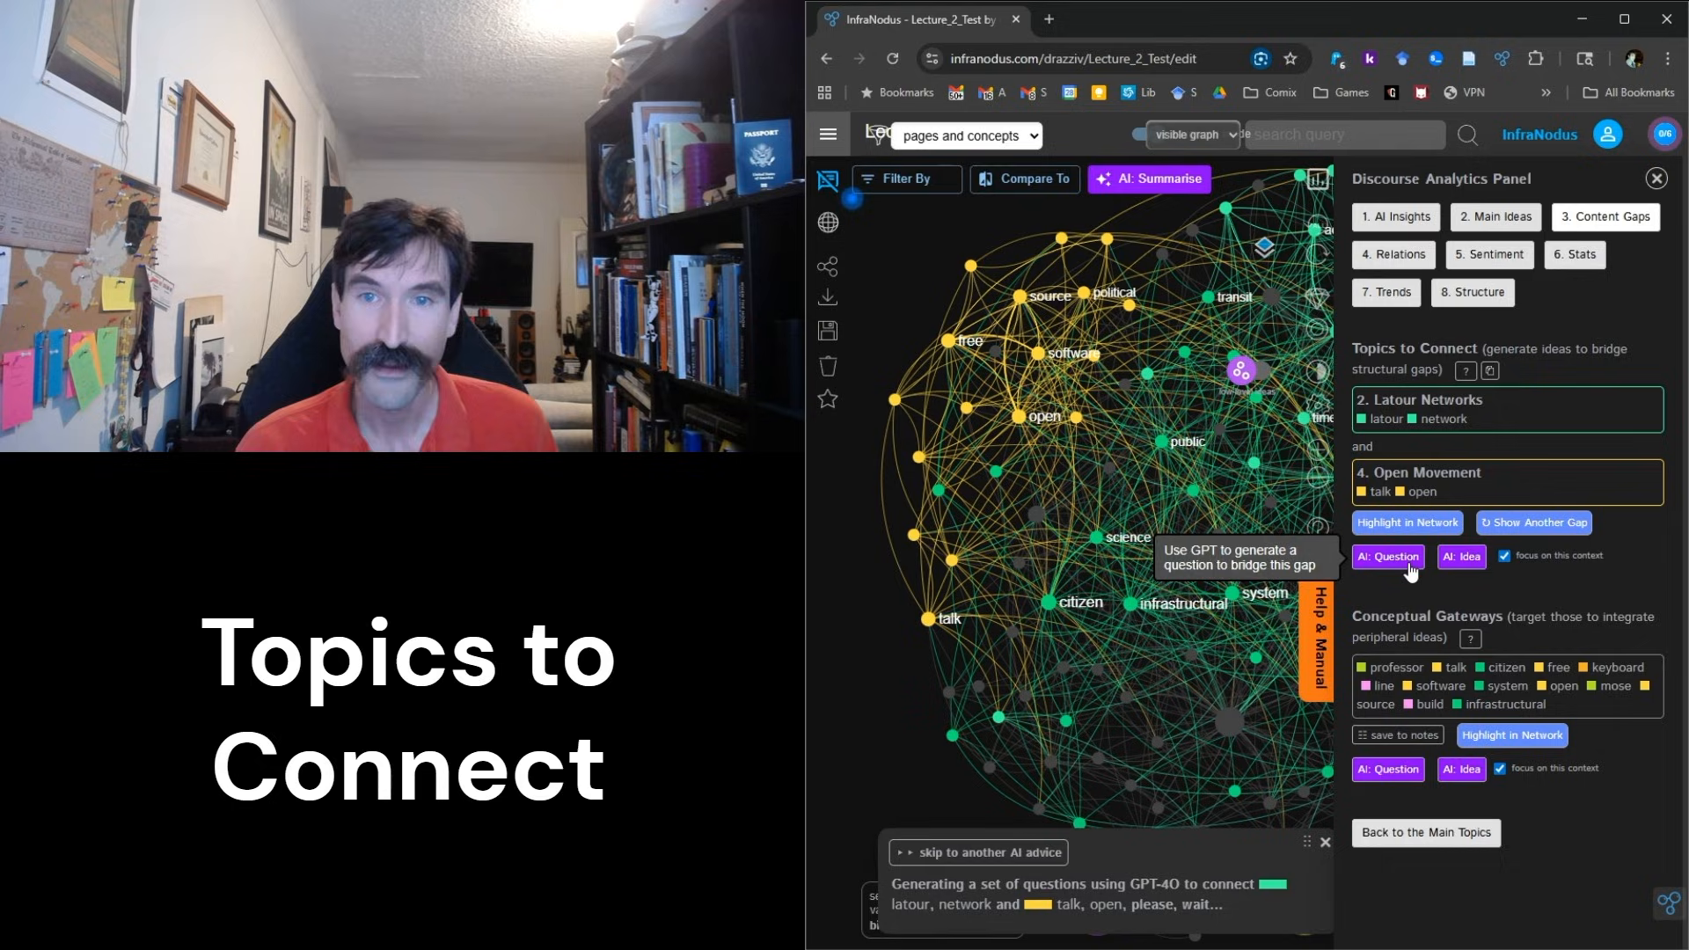
{"action": "left_click", "coordinate": [1388, 556]}
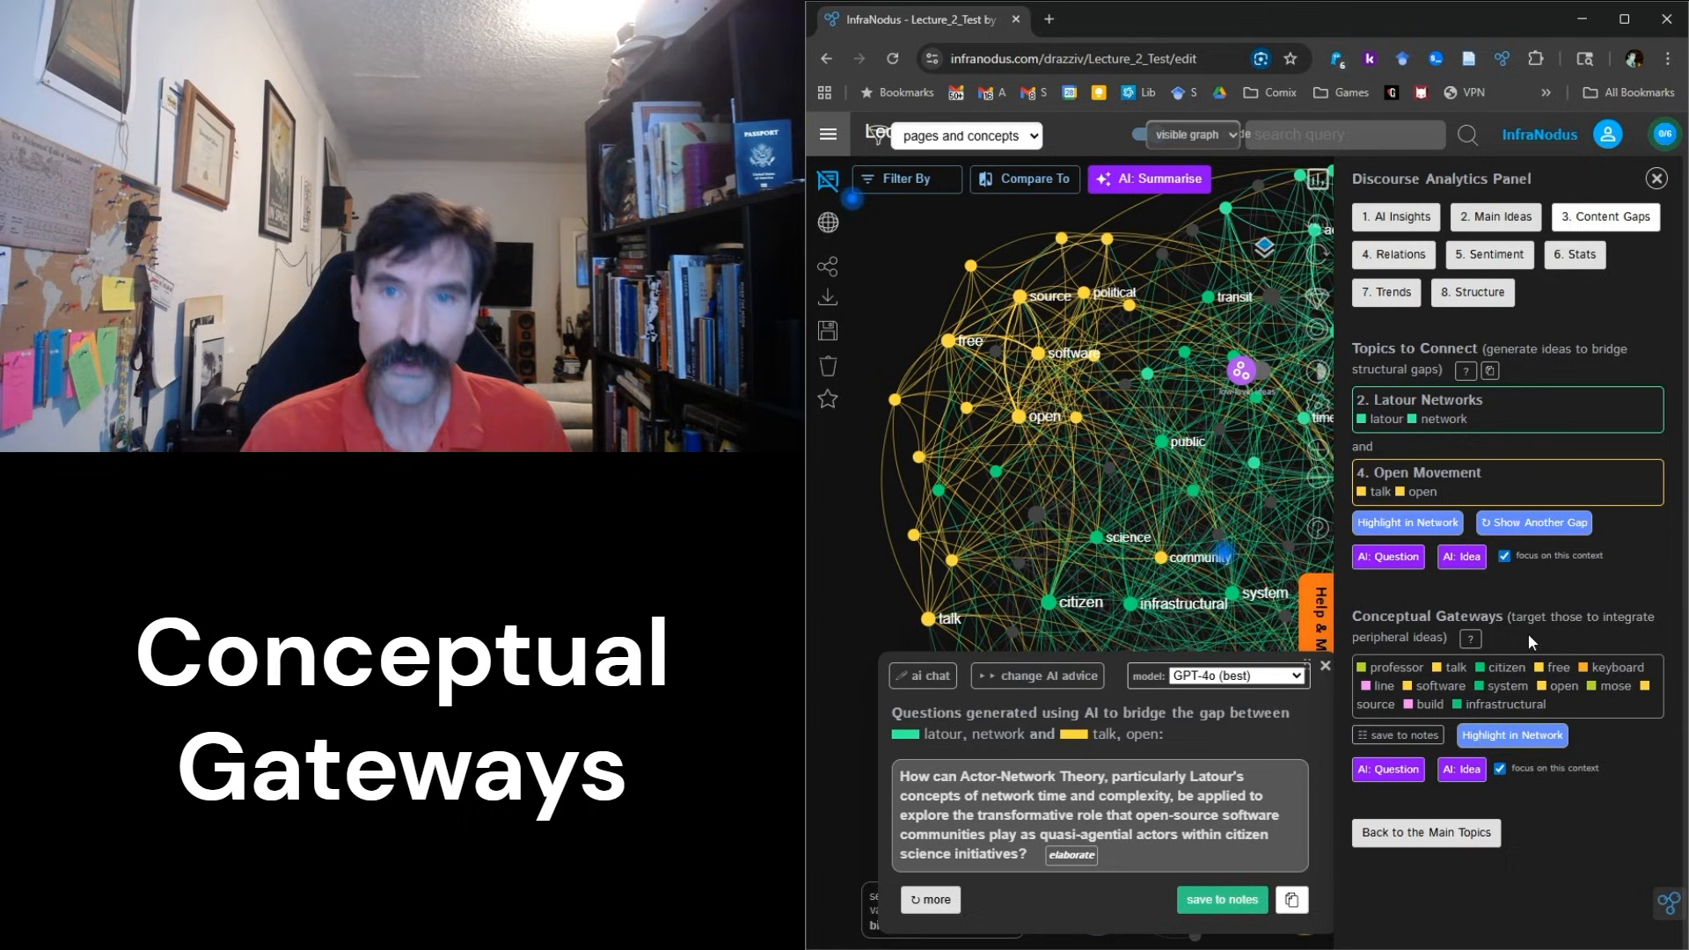
{"action": "left_click", "coordinate": [1388, 768]}
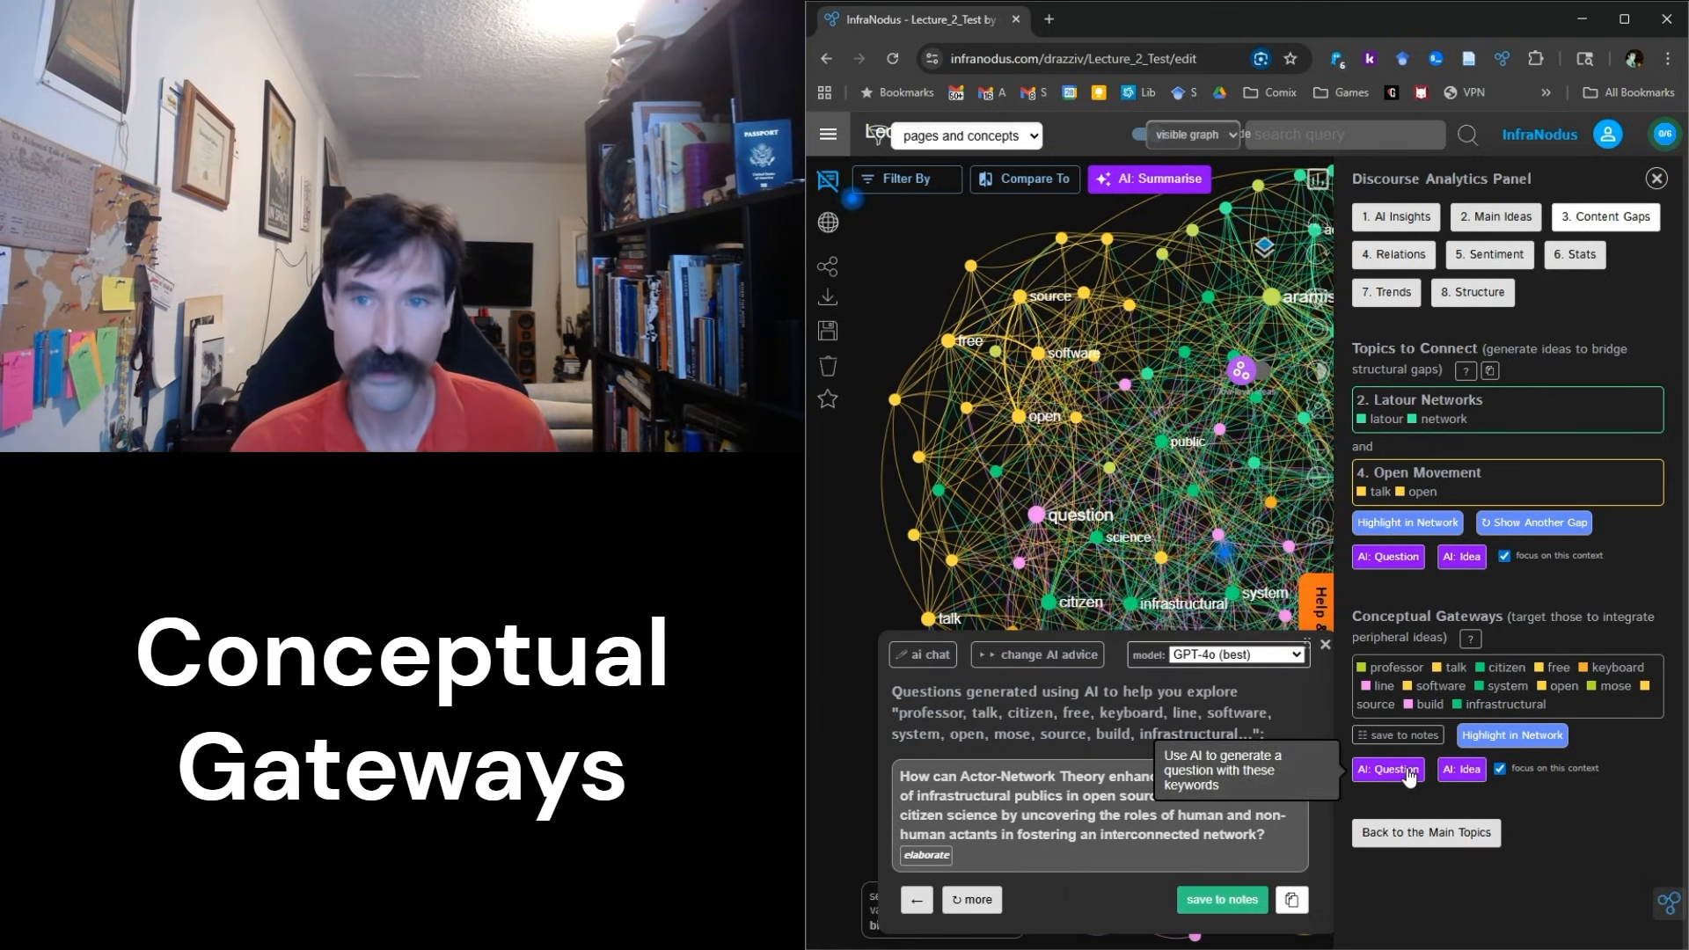